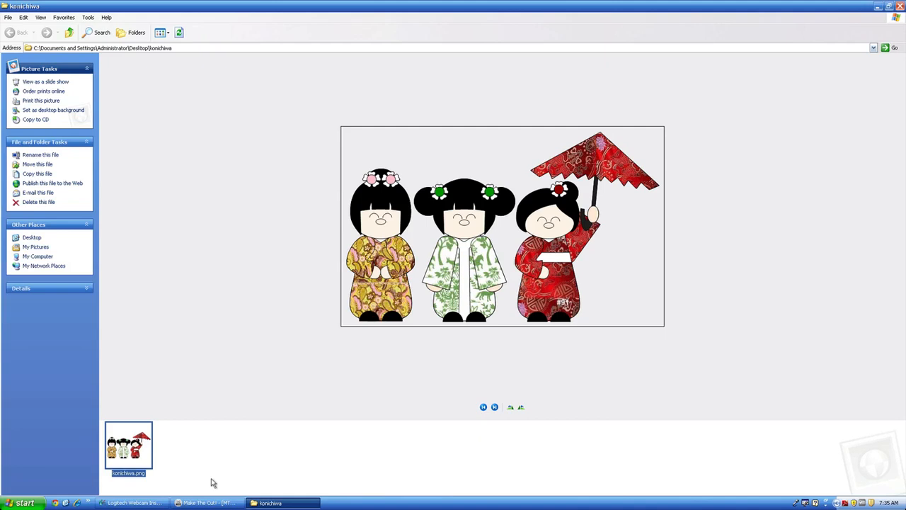
# Step: Switch from the picture viewer back to the empty Make The Cut! mat
pyautogui.click(205, 500)
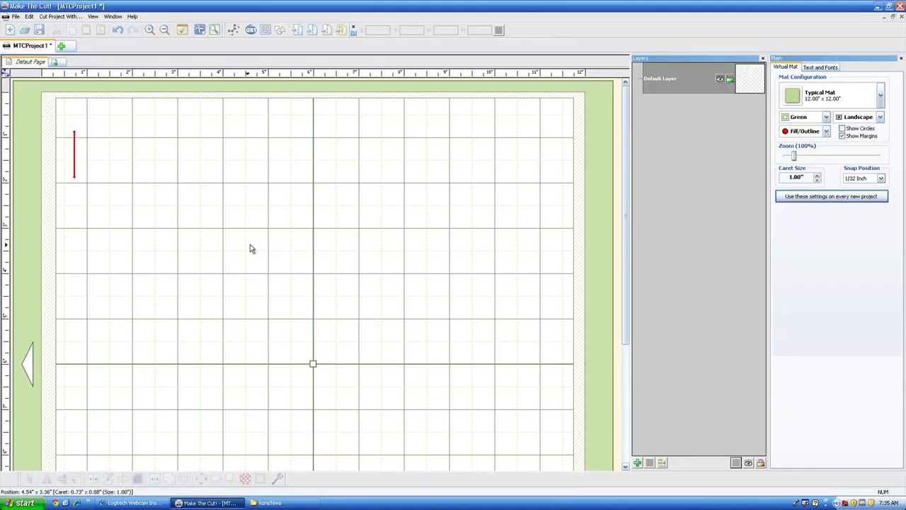
pyautogui.moveTo(169, 200)
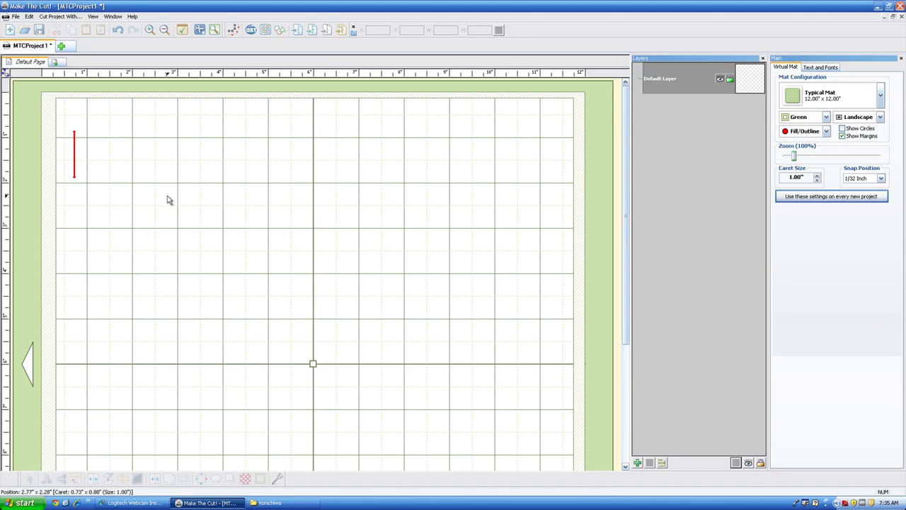
pyautogui.moveTo(172, 200)
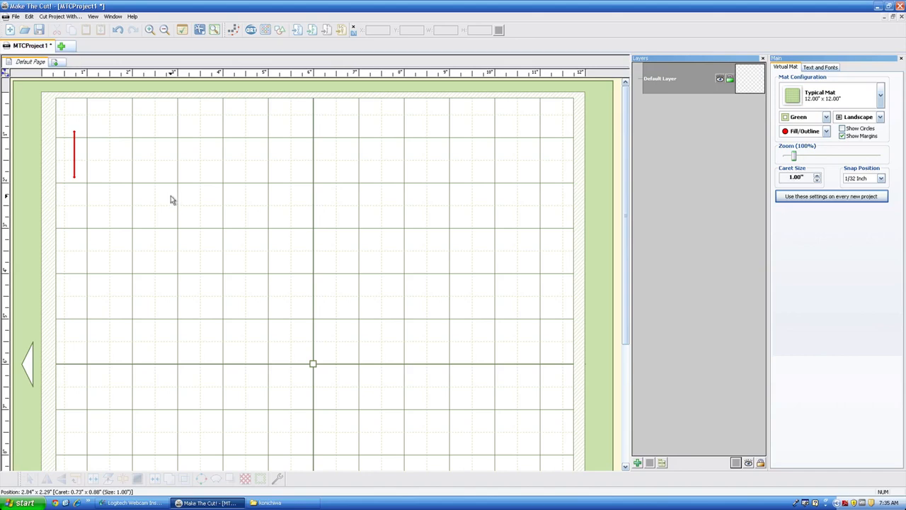
pyautogui.moveTo(175, 198)
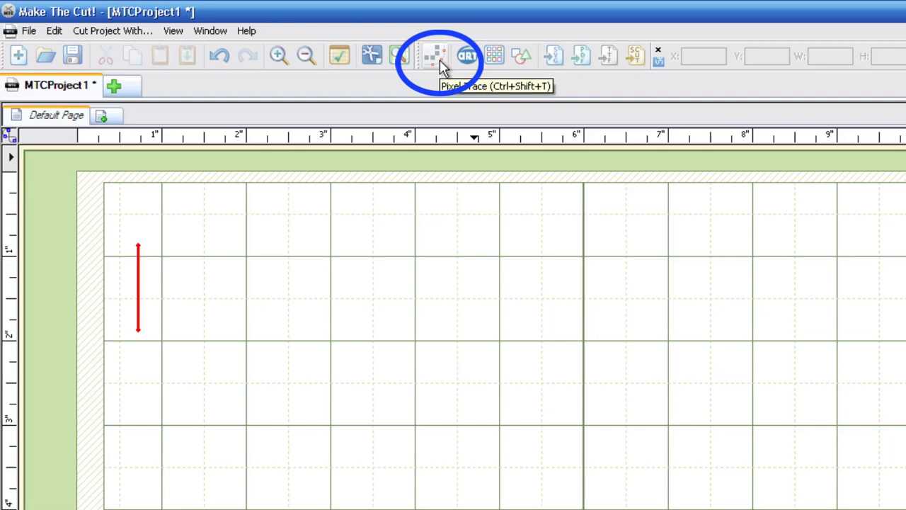
# Step: Select konichiwa.png, the three-doll picture, as the image for pixel tracing
pyautogui.click(173, 31)
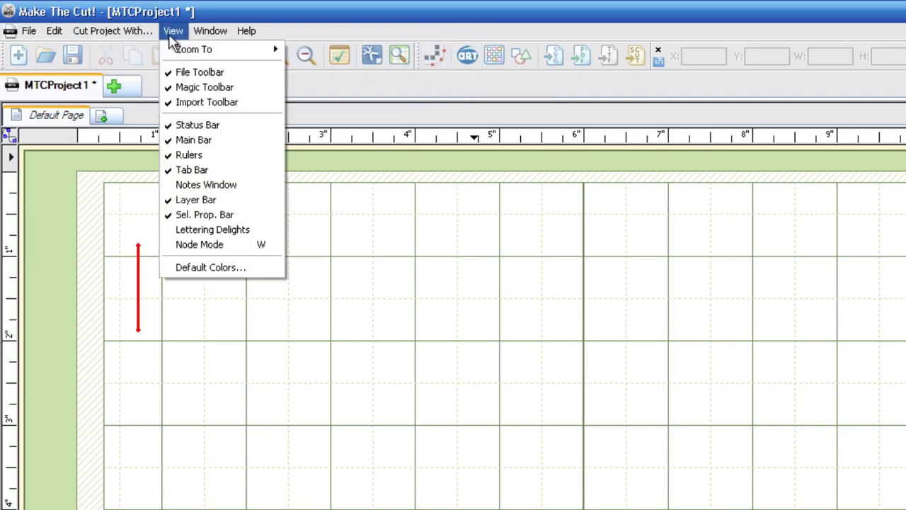
pyautogui.moveTo(231, 106)
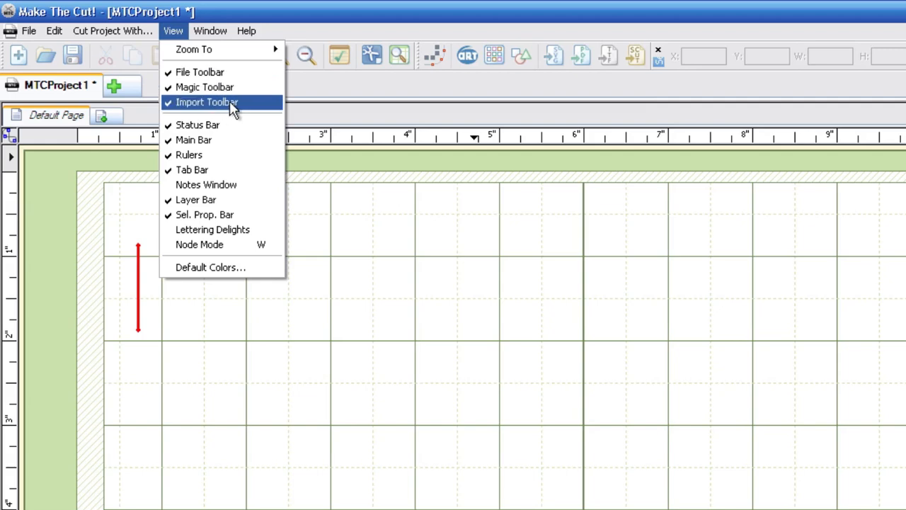
pyautogui.moveTo(457, 83)
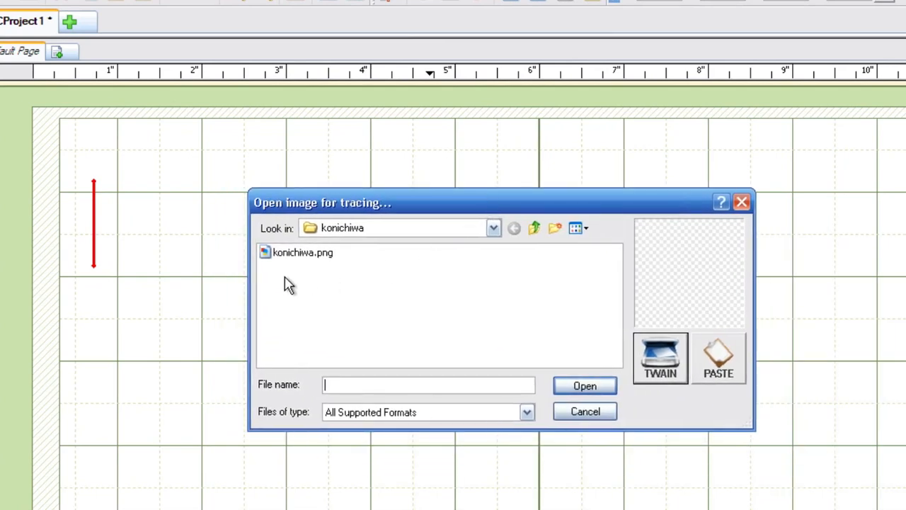
pyautogui.click(301, 252)
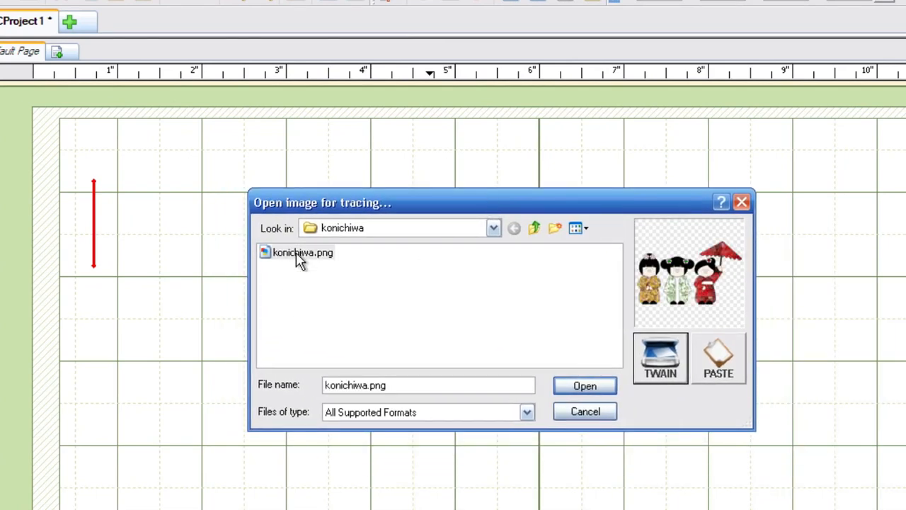
pyautogui.click(299, 252)
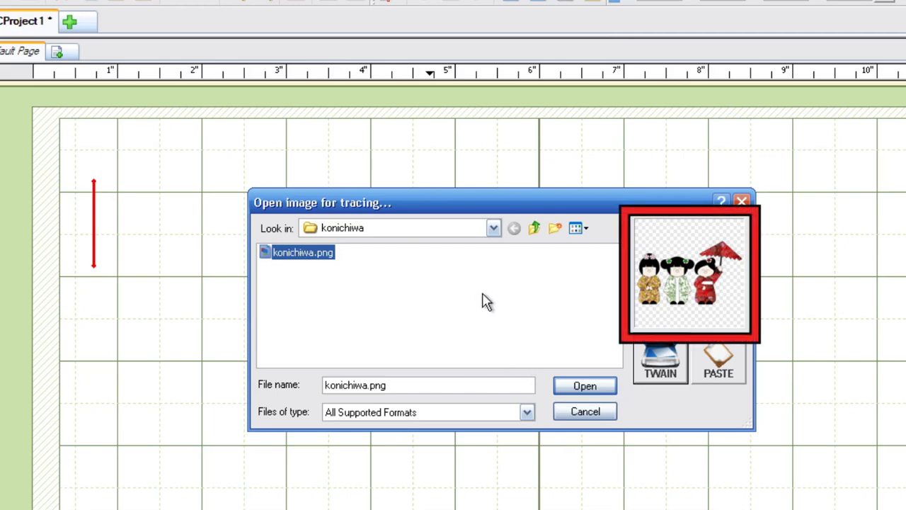
pyautogui.moveTo(694, 299)
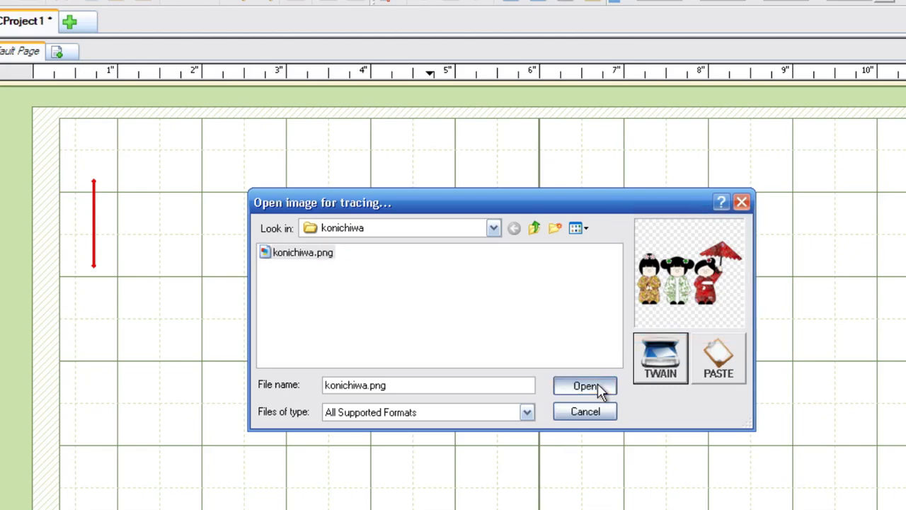
# Step: Load konichiwa.png and retrace it with Blackout Path and Texturize Path enabled
pyautogui.click(585, 386)
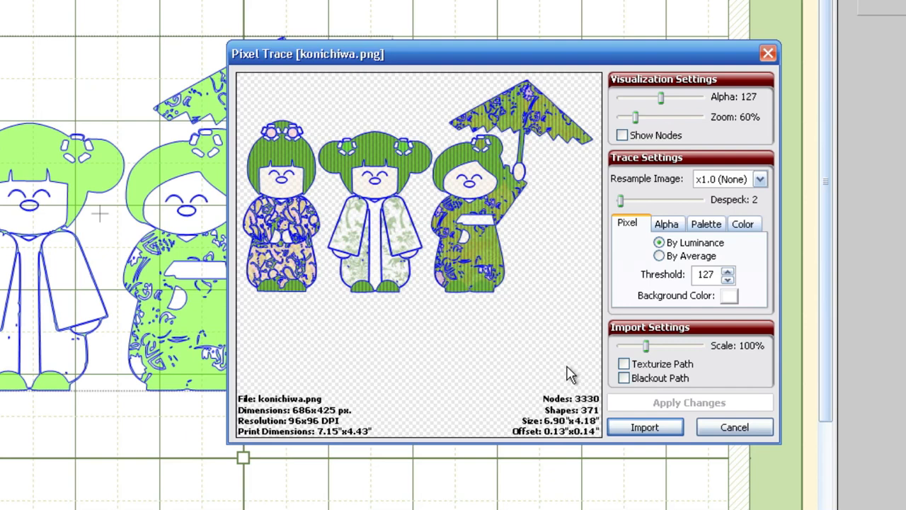
pyautogui.moveTo(567, 374)
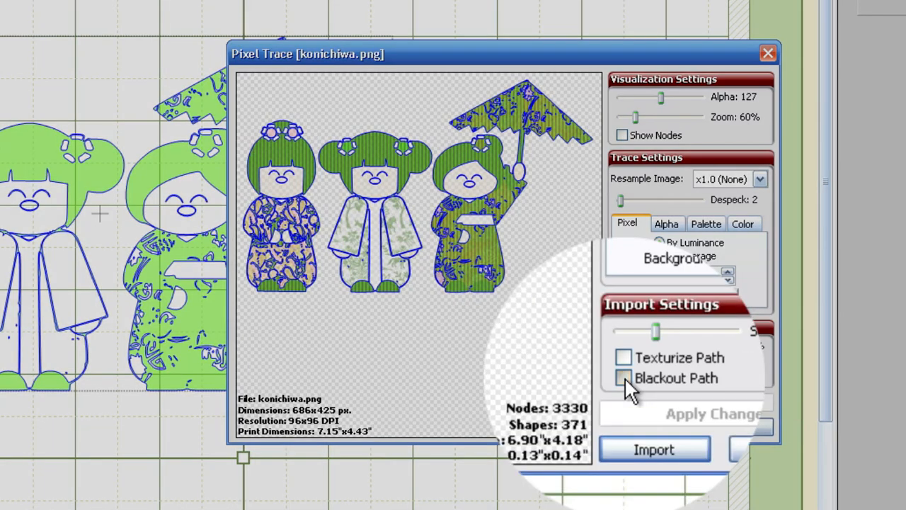
pyautogui.click(623, 378)
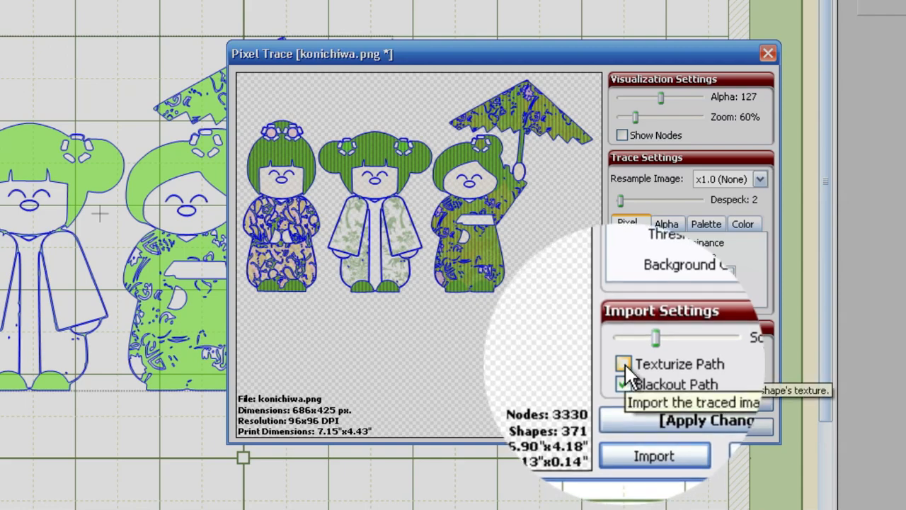
pyautogui.click(624, 363)
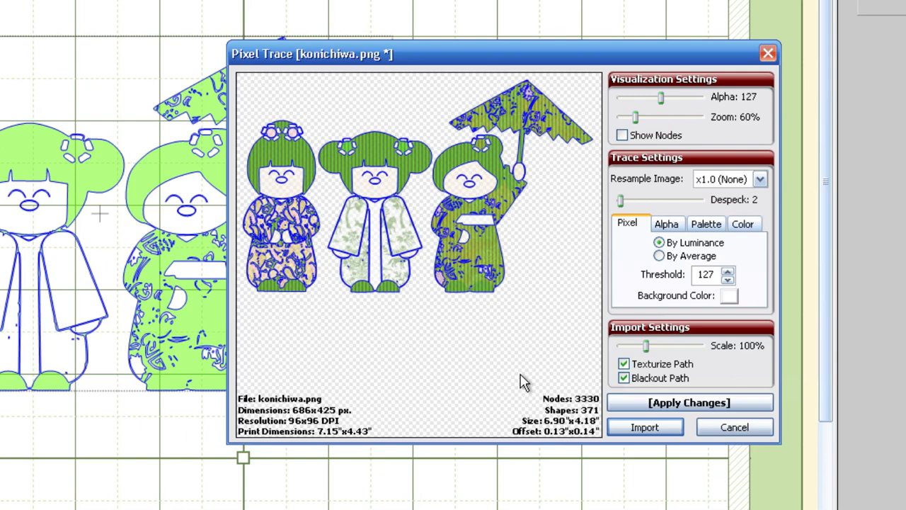
pyautogui.moveTo(524, 377)
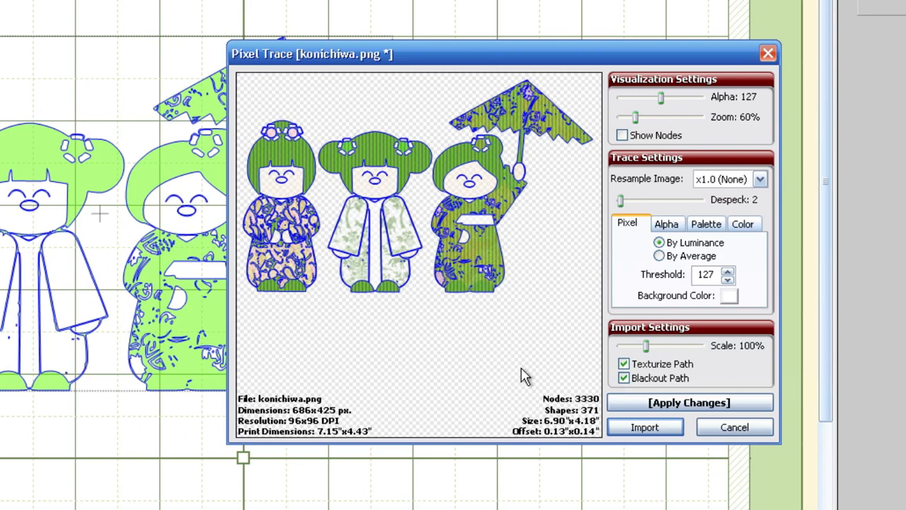
pyautogui.moveTo(608, 374)
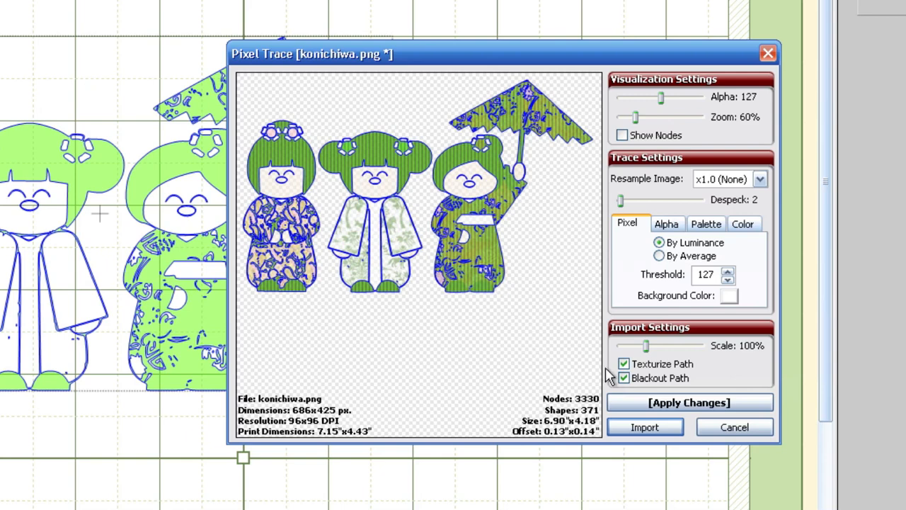
pyautogui.click(690, 402)
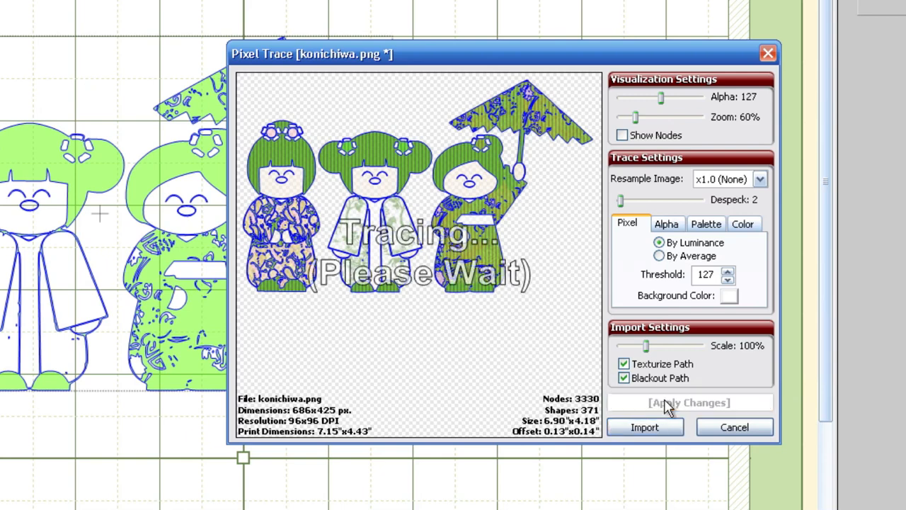
pyautogui.moveTo(517, 381)
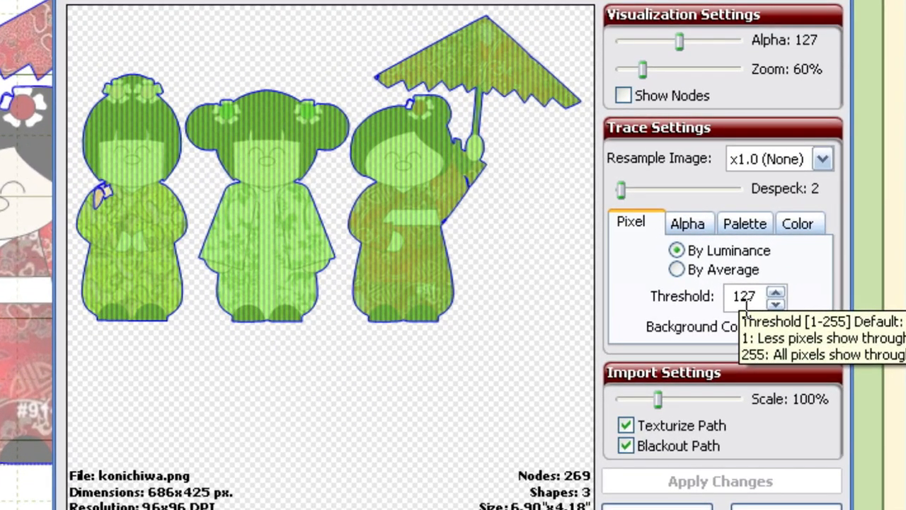
pyautogui.moveTo(748, 311)
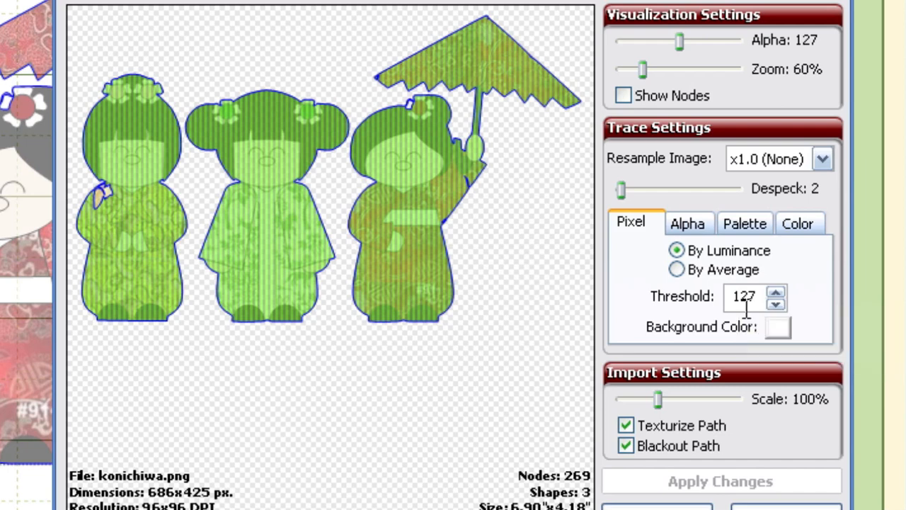
pyautogui.moveTo(679, 335)
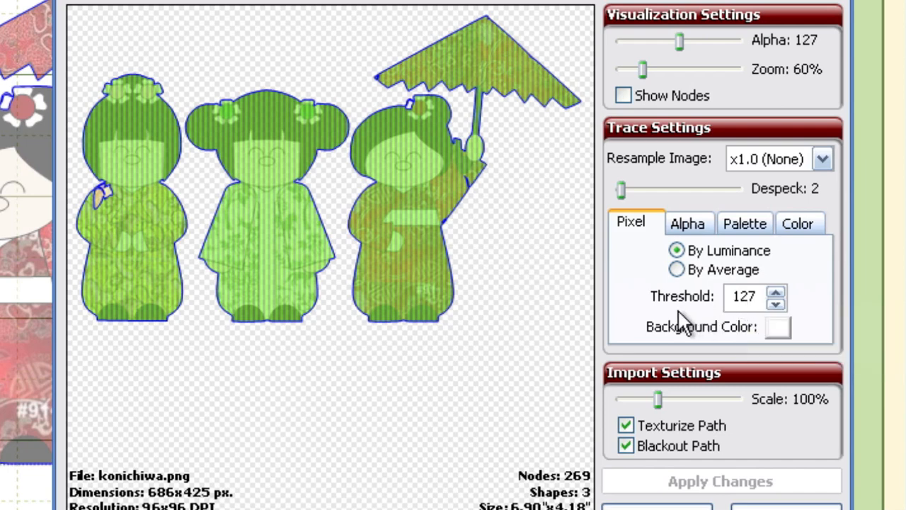
pyautogui.moveTo(746, 297)
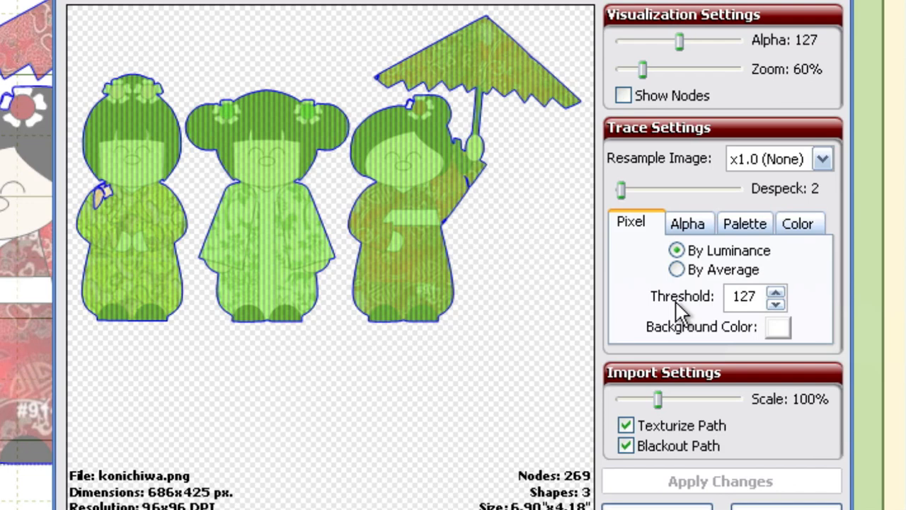
pyautogui.moveTo(665, 318)
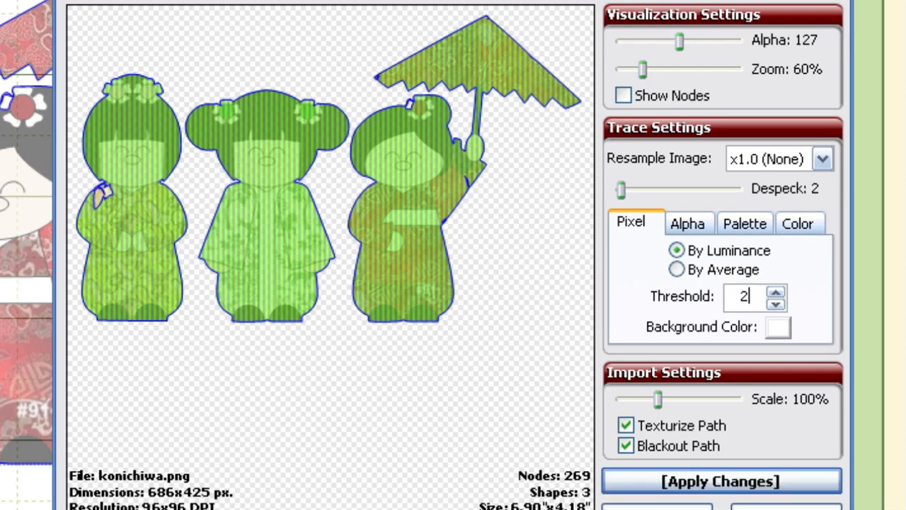
# Step: Set the trace threshold to 200 and retrace the dolls
pyautogui.write('200')
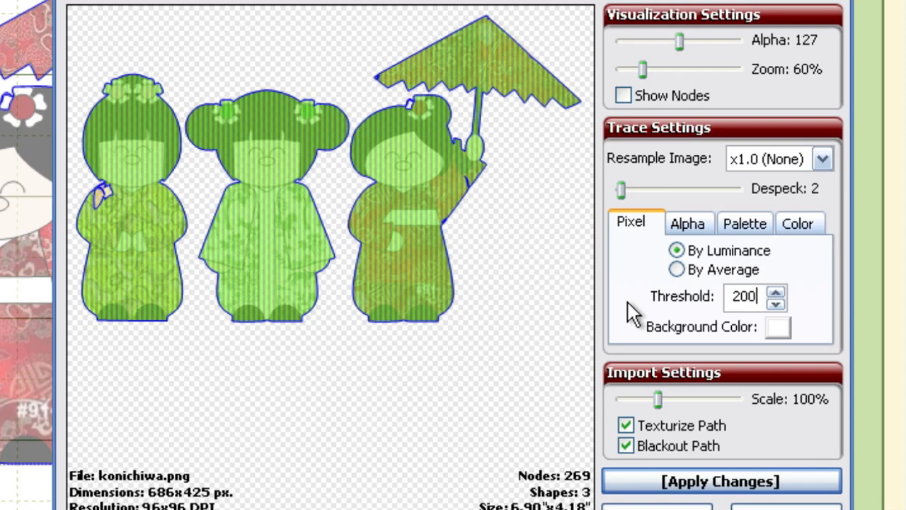
pyautogui.moveTo(715, 486)
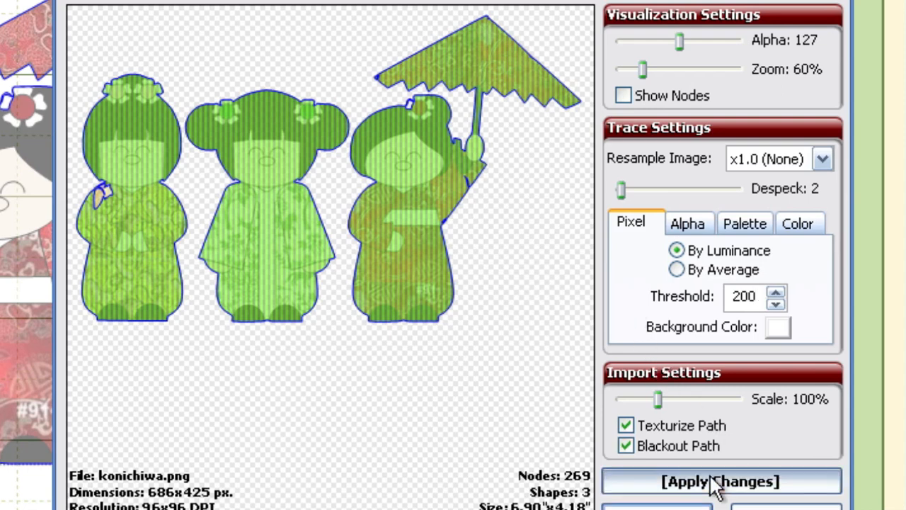
pyautogui.click(721, 481)
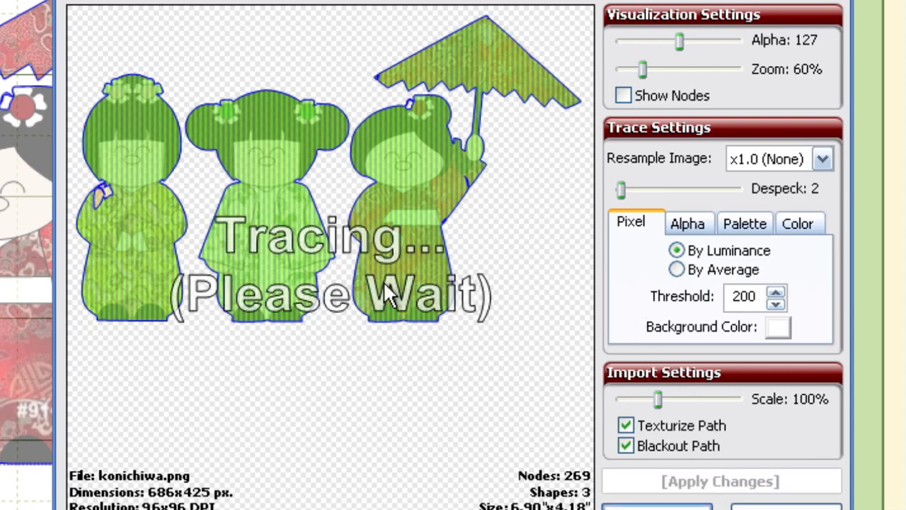
pyautogui.moveTo(405, 293)
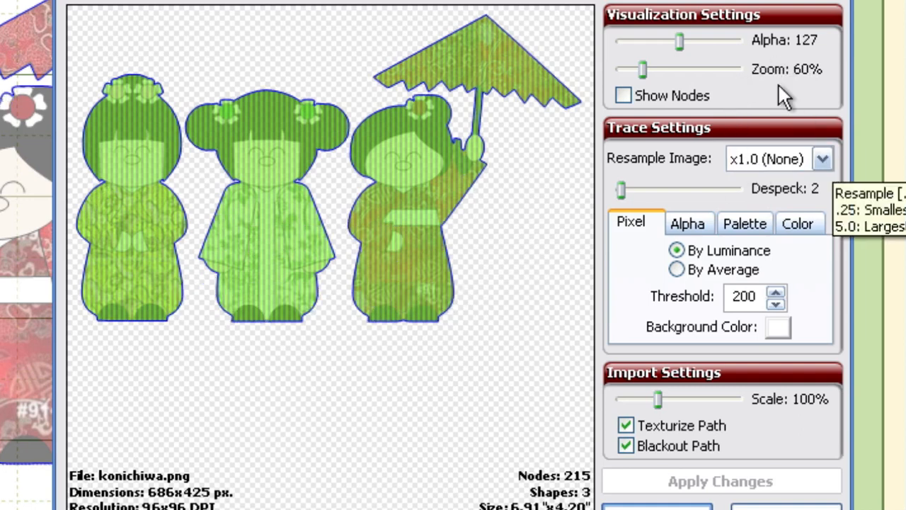
# Step: Inspect the trace preview and retrace with the image resampled at x4.0
pyautogui.moveTo(643, 69); pyautogui.dragTo(671, 69)
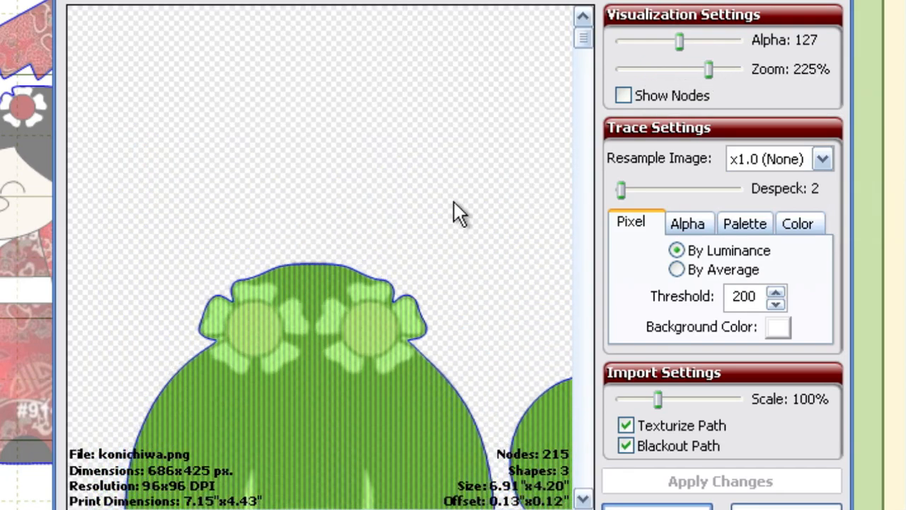
pyautogui.scroll(-3)
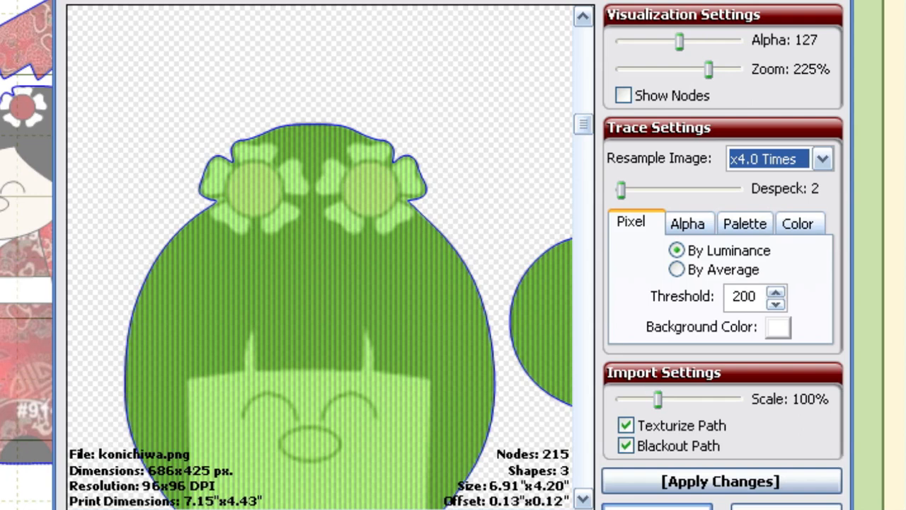
pyautogui.click(719, 481)
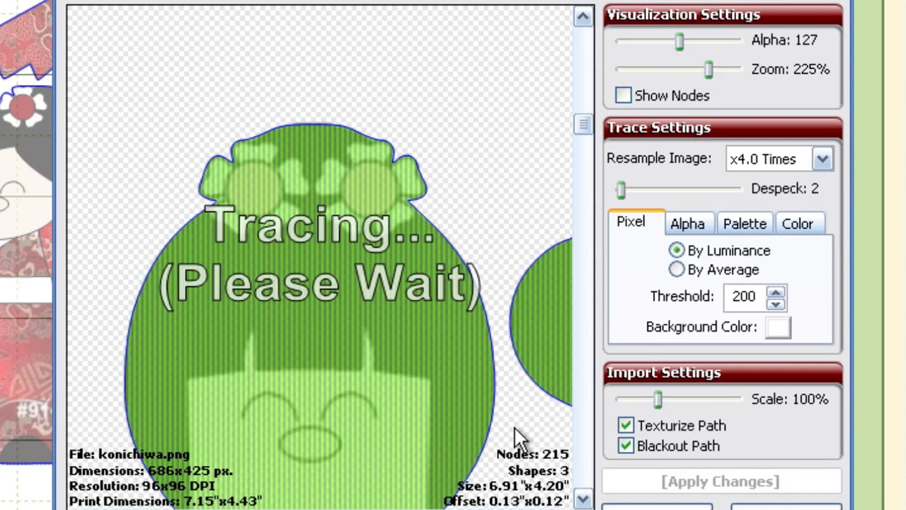
pyautogui.moveTo(465, 422)
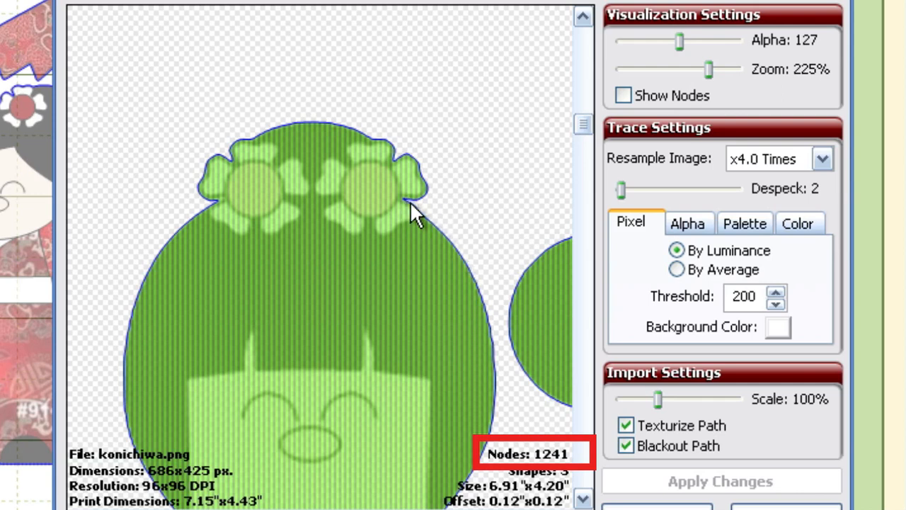
pyautogui.moveTo(414, 347)
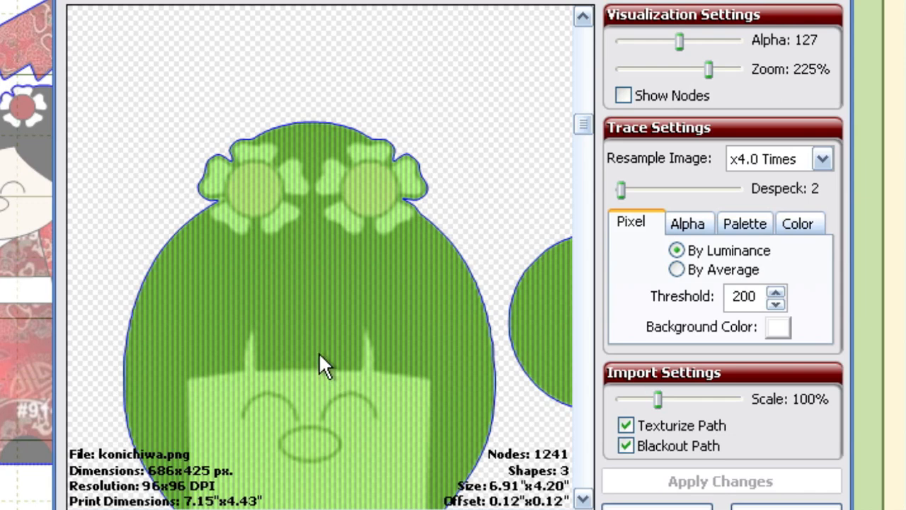
pyautogui.moveTo(425, 223)
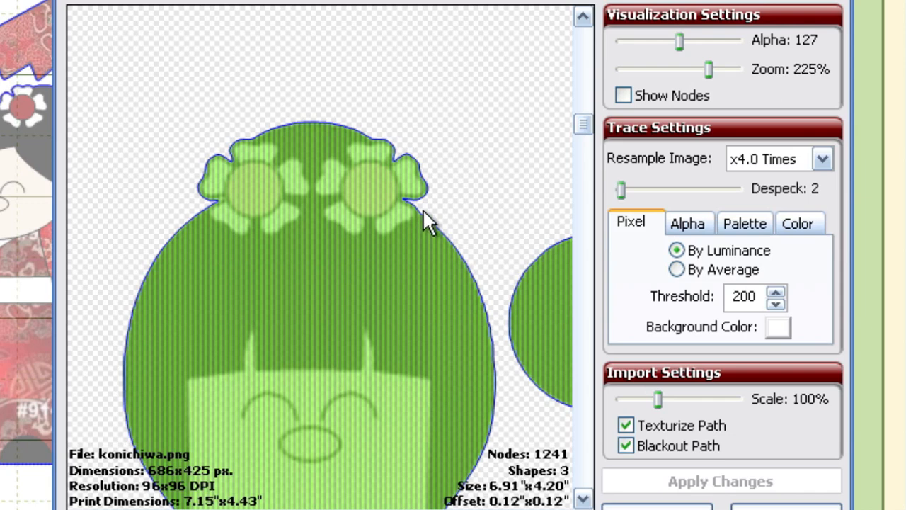
pyautogui.moveTo(372, 269)
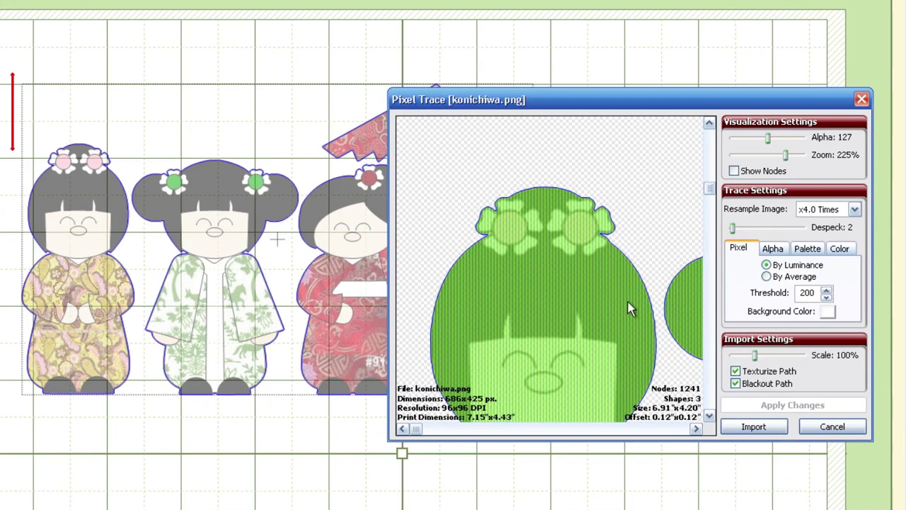
pyautogui.moveTo(659, 373)
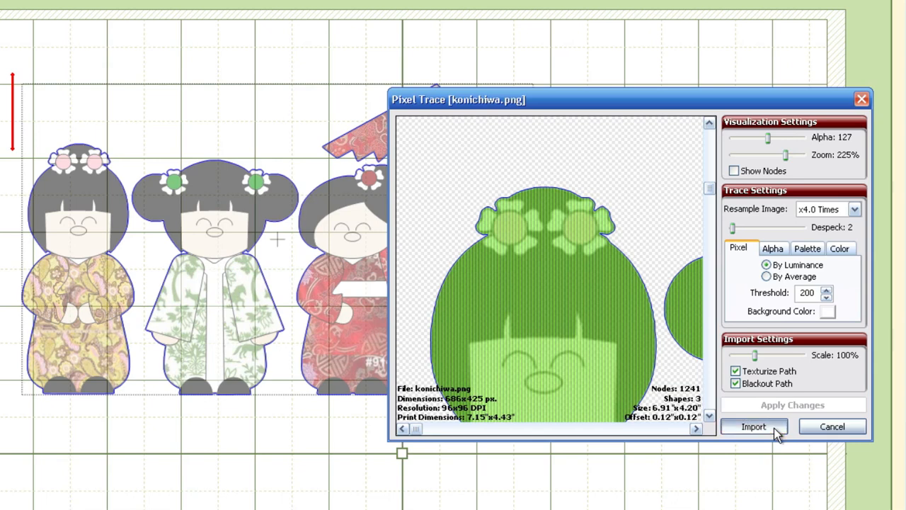
# Step: Import the 1241-node doll trace onto the mat and decline tracing more layers
pyautogui.click(753, 426)
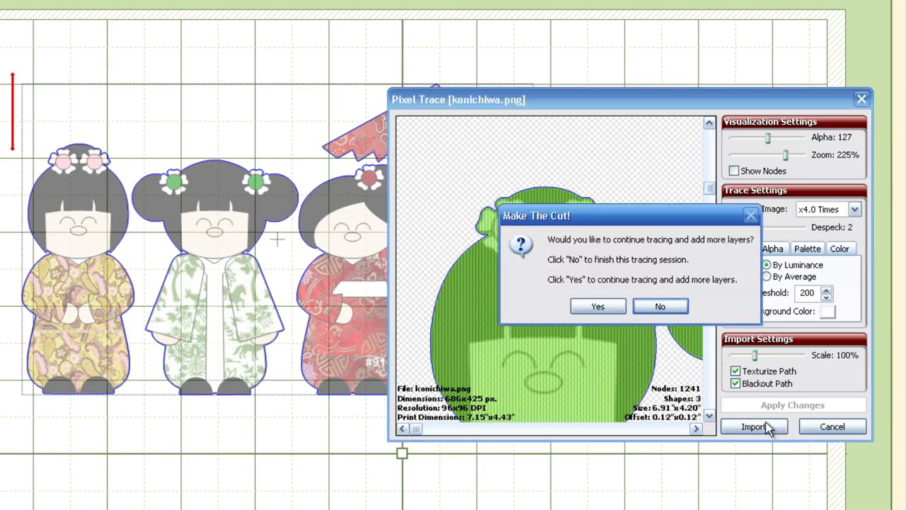
pyautogui.moveTo(679, 366)
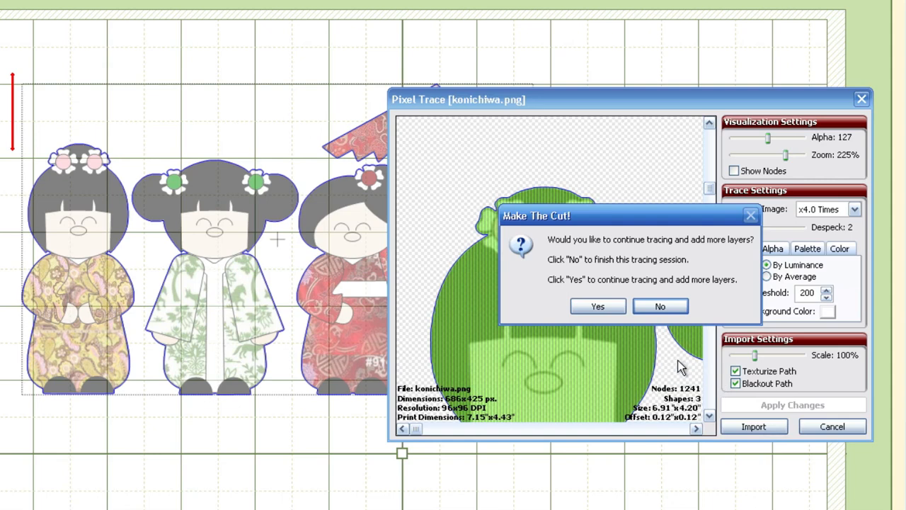
pyautogui.click(660, 306)
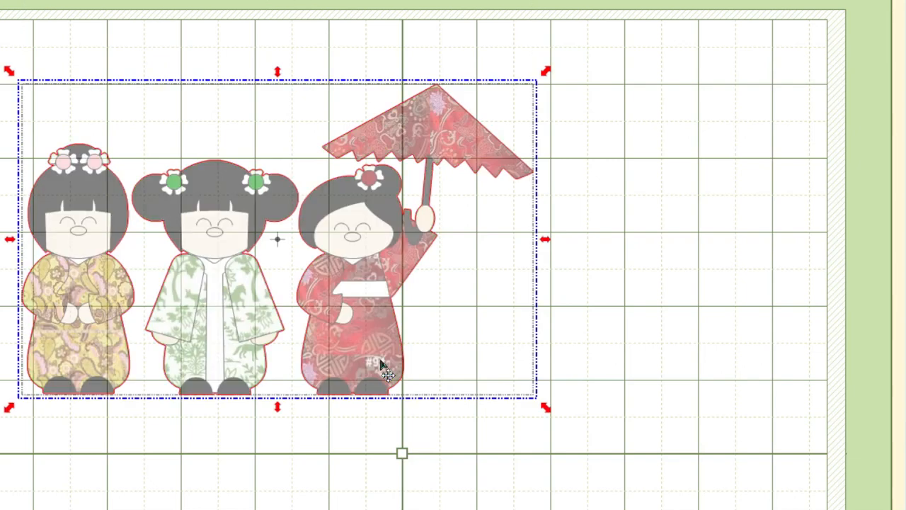
pyautogui.moveTo(458, 476)
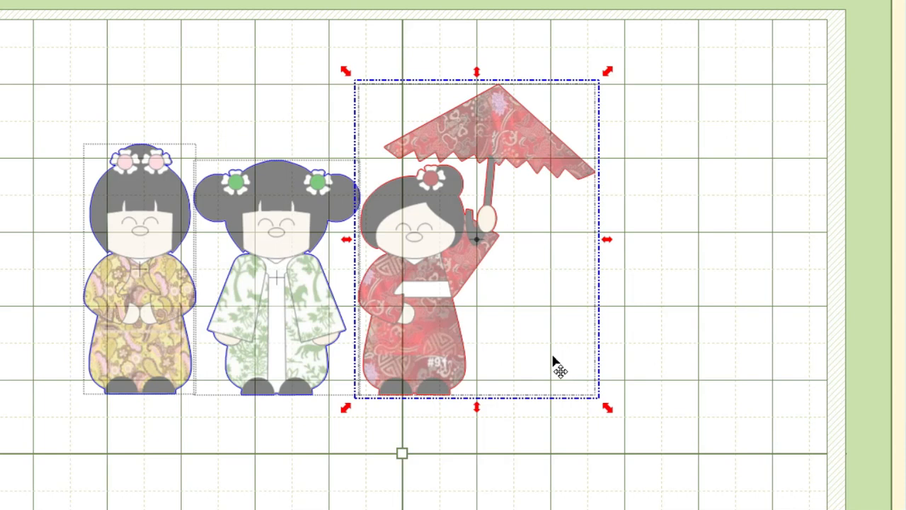
pyautogui.moveTo(606, 411)
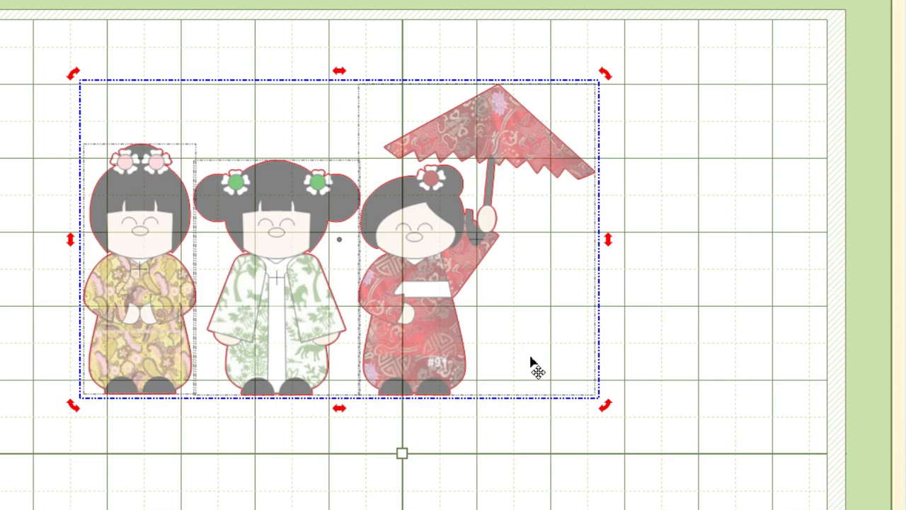
pyautogui.moveTo(721, 380)
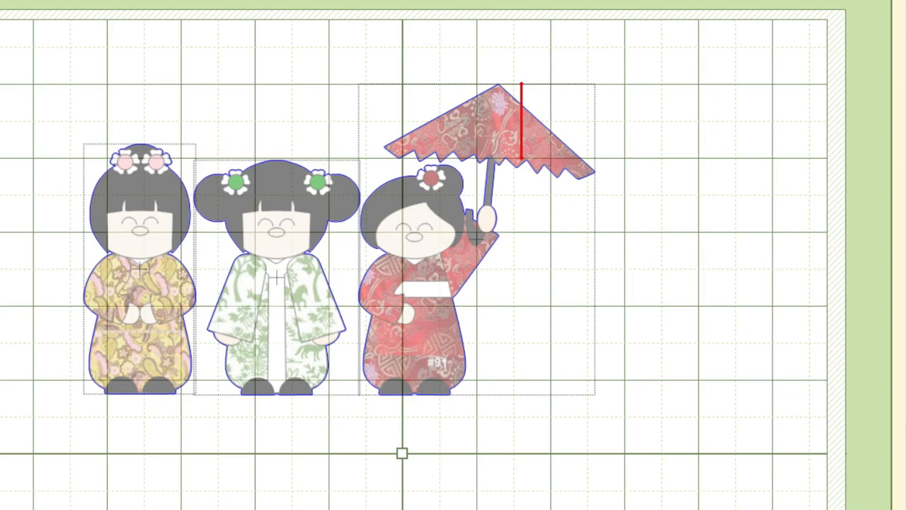
pyautogui.moveTo(242, 502)
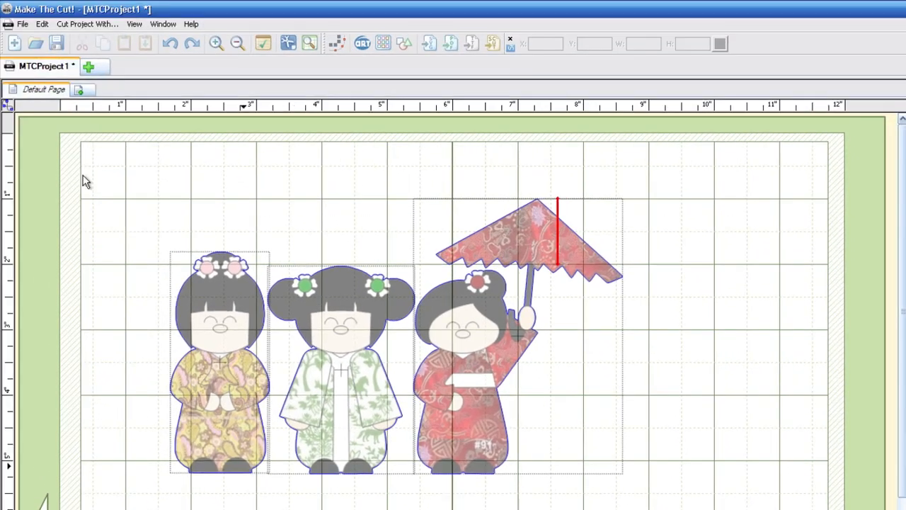
# Step: Enable Show Paper On Mat and Print Registration Marks using Make The Cut! reg marks
pyautogui.click(23, 25)
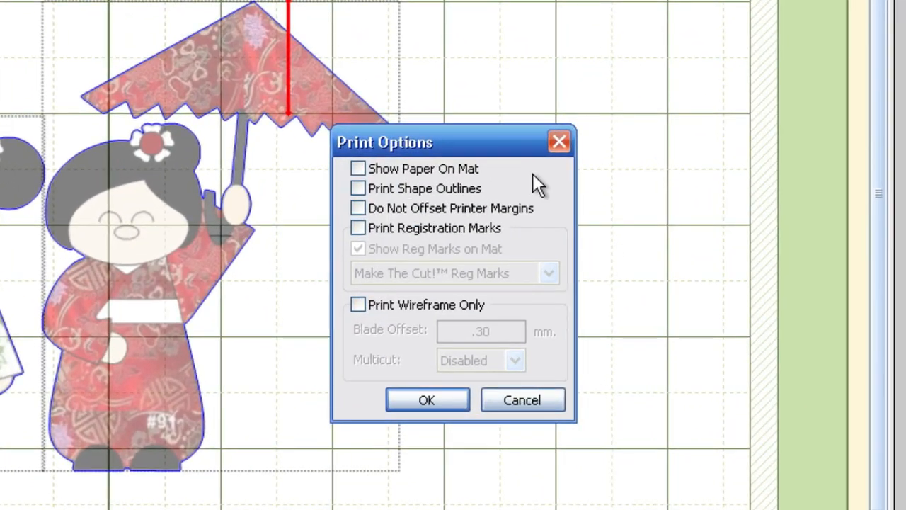
pyautogui.moveTo(526, 184)
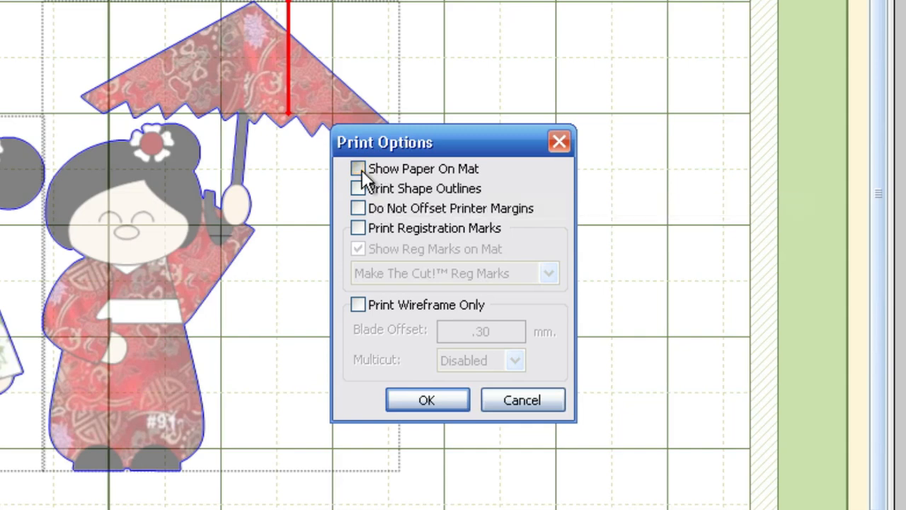
pyautogui.click(357, 168)
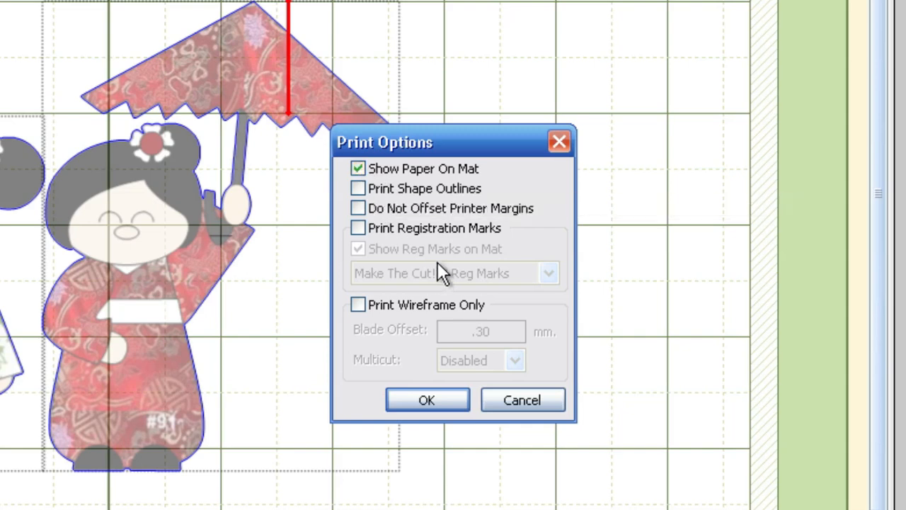
pyautogui.click(358, 227)
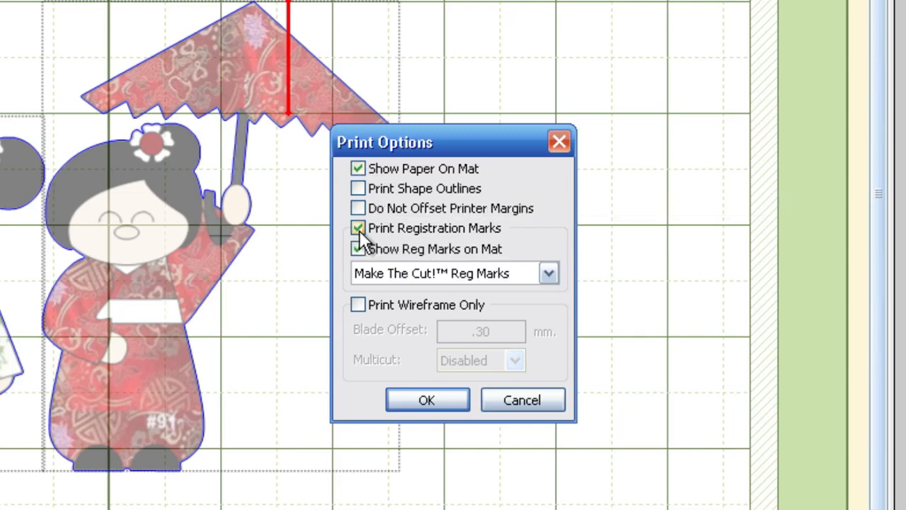
pyautogui.moveTo(414, 262)
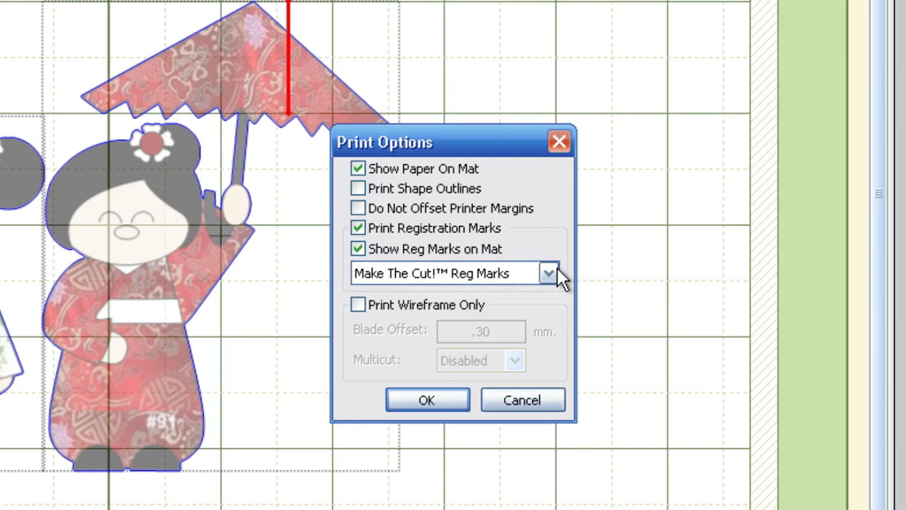
pyautogui.moveTo(566, 280)
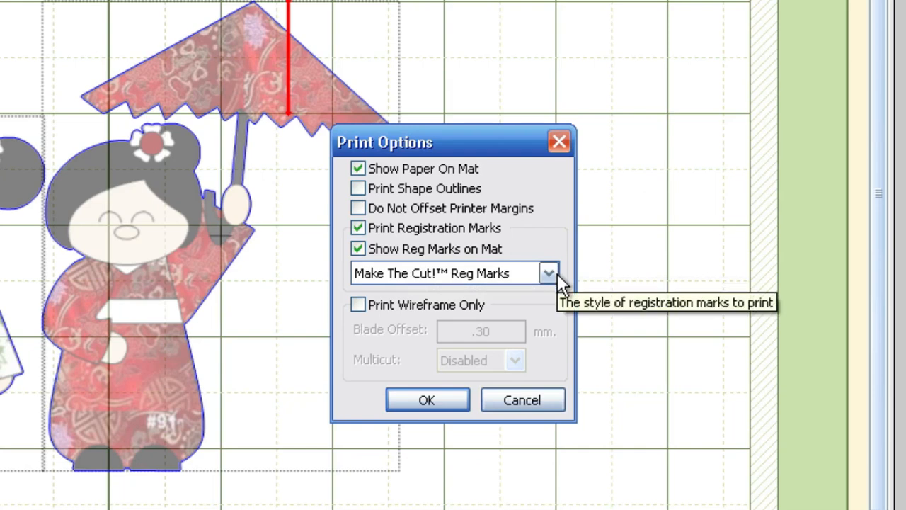
pyautogui.click(550, 272)
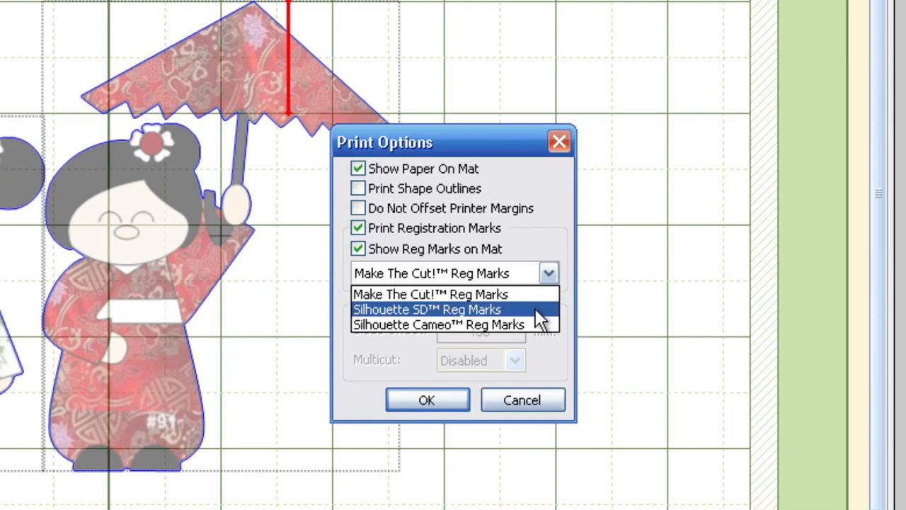
pyautogui.moveTo(543, 320)
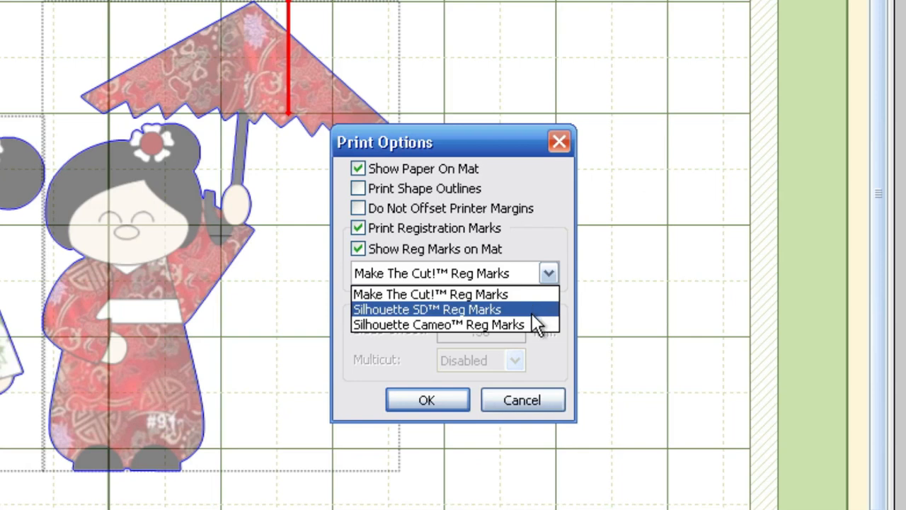
pyautogui.moveTo(528, 297)
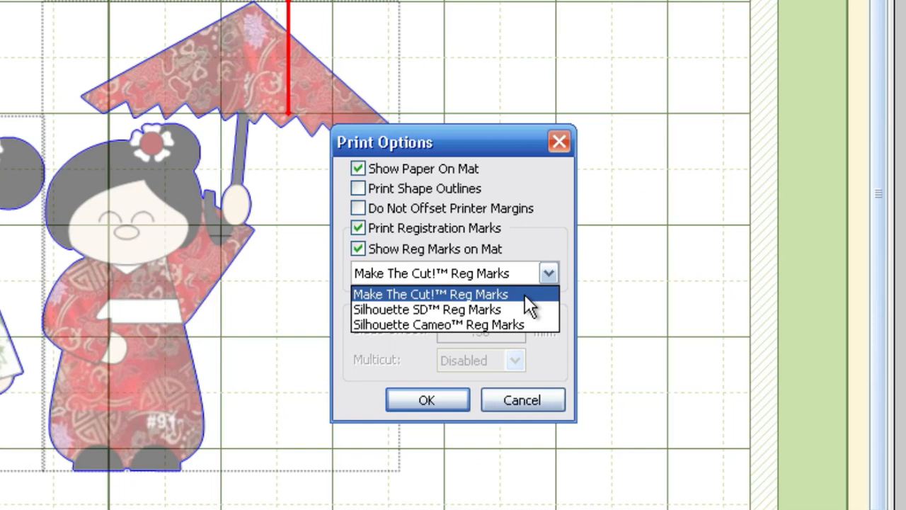
pyautogui.click(430, 293)
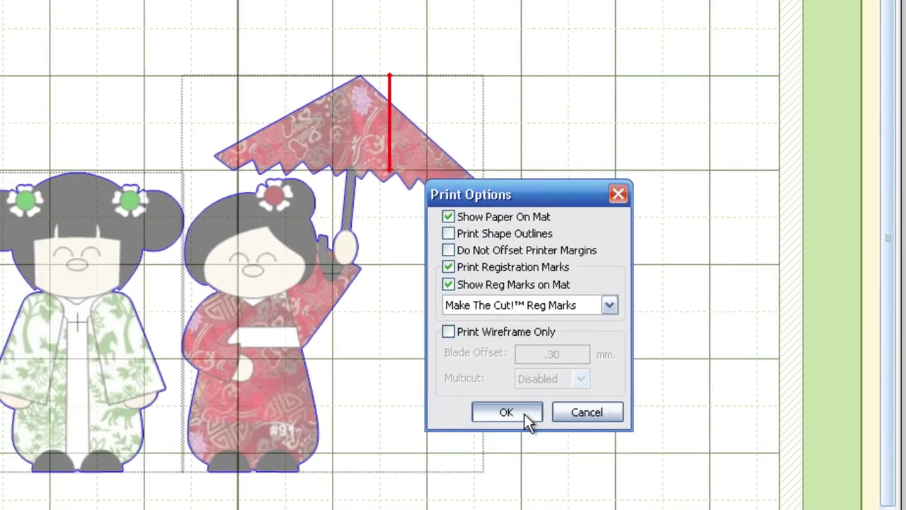
pyautogui.click(507, 411)
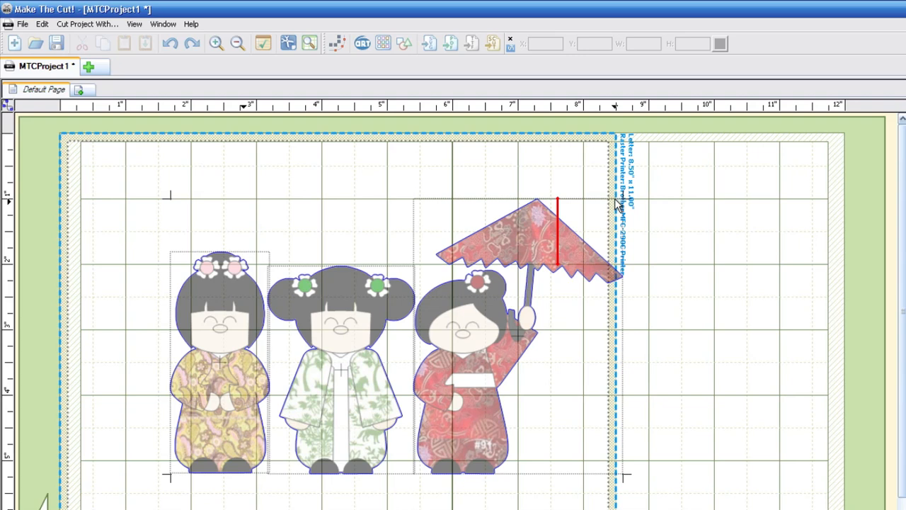
pyautogui.moveTo(618, 419)
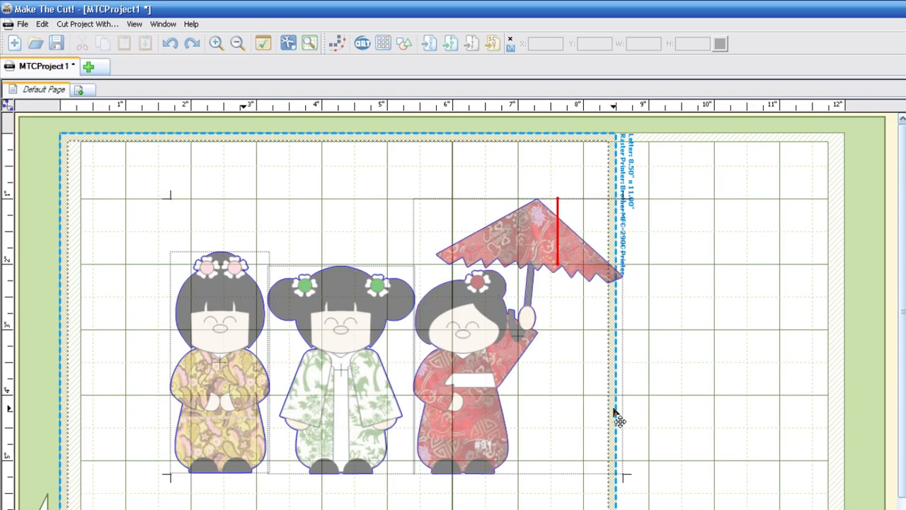
pyautogui.moveTo(559, 400)
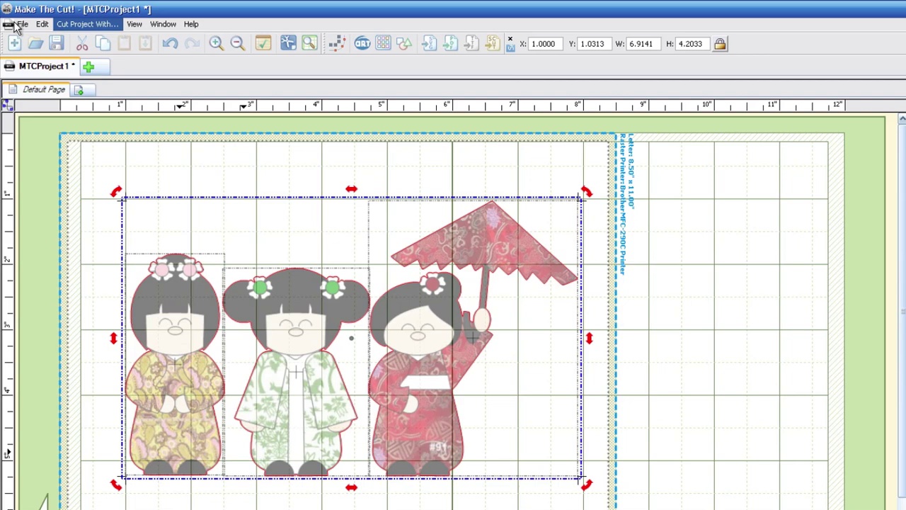
# Step: Print MTCProject1 to the Brother MFC-290C printer
pyautogui.click(23, 25)
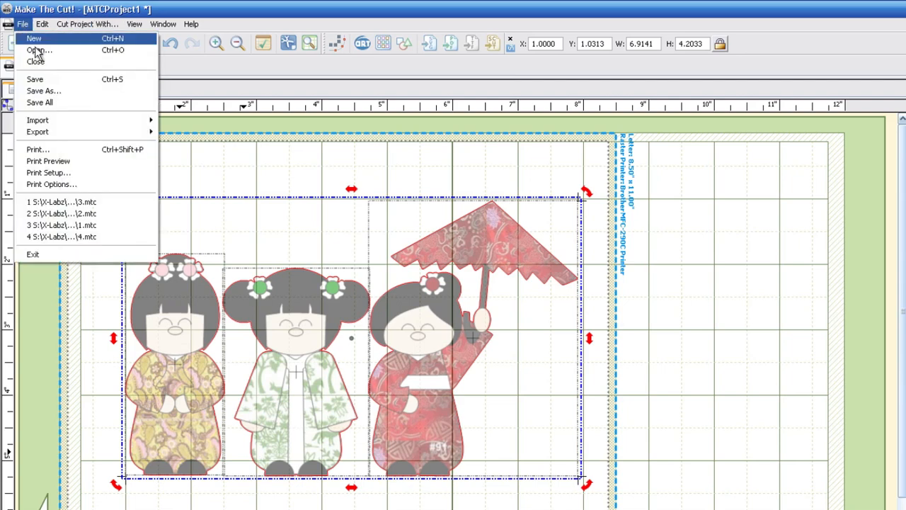
pyautogui.click(38, 149)
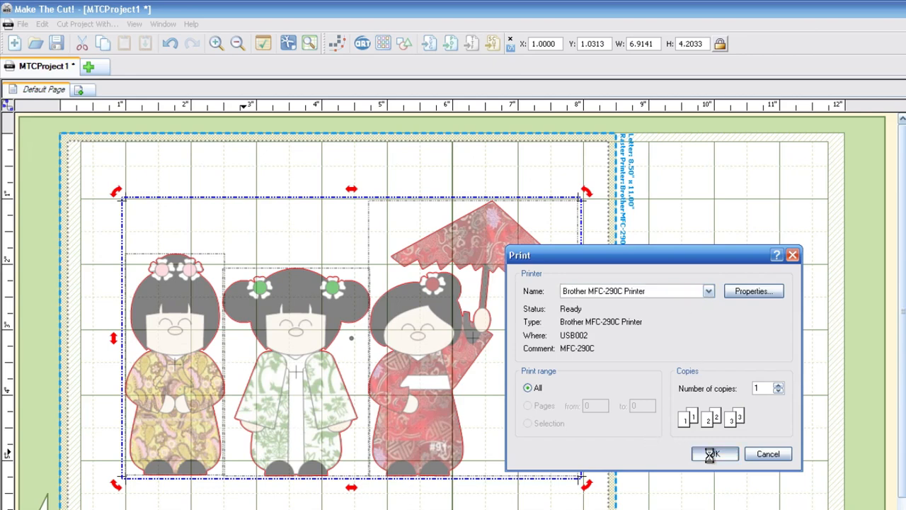
pyautogui.click(713, 453)
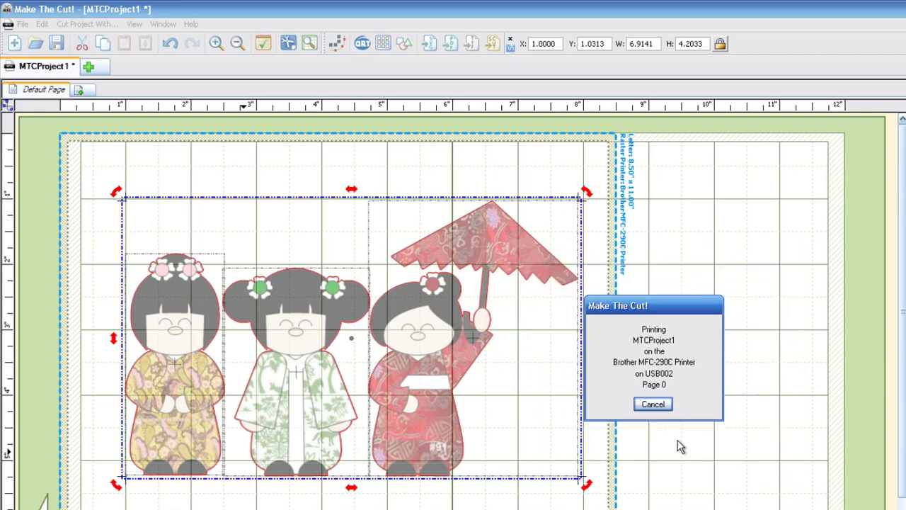